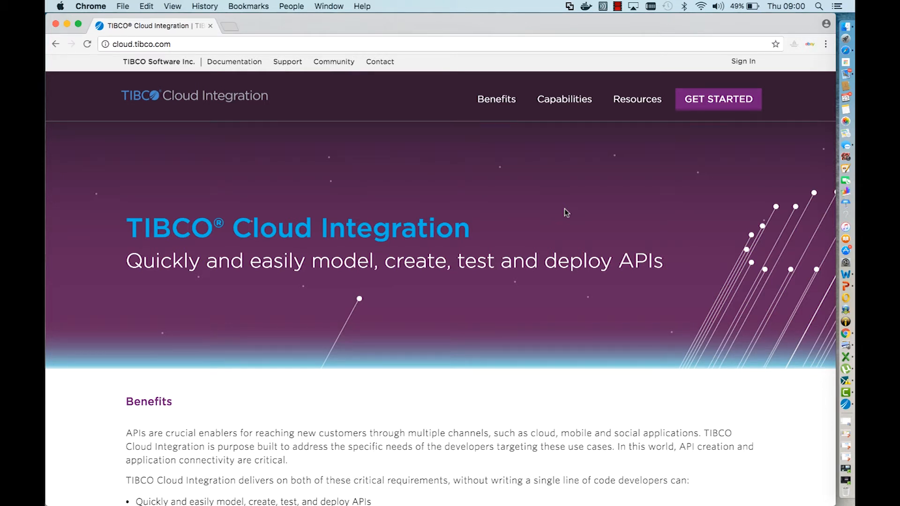
Scroll to the Resources section and go to the TIBCO Cloud Integration documentation.
scroll("down", 3)
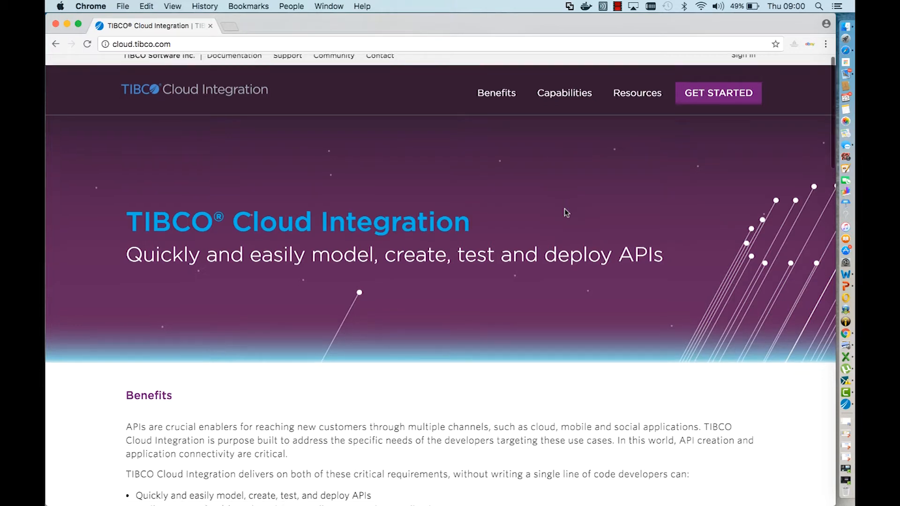
scroll("down", 3)
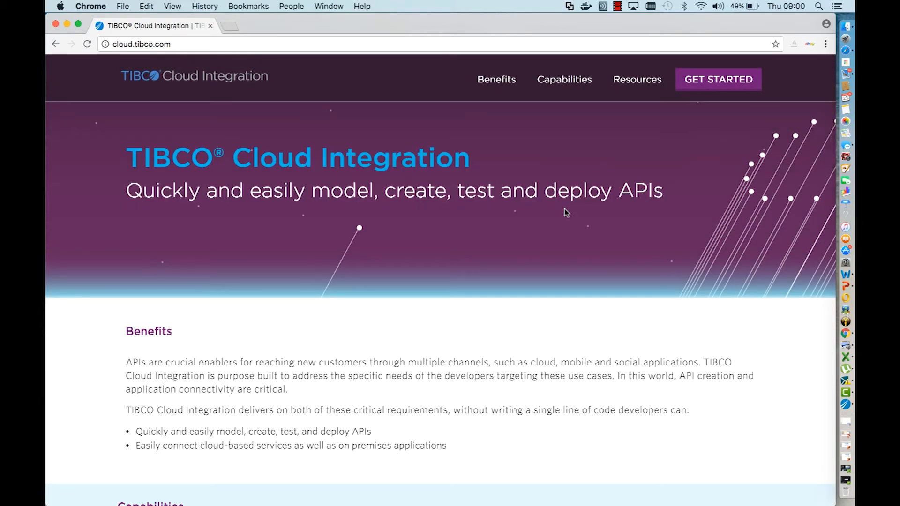
scroll("down", 3)
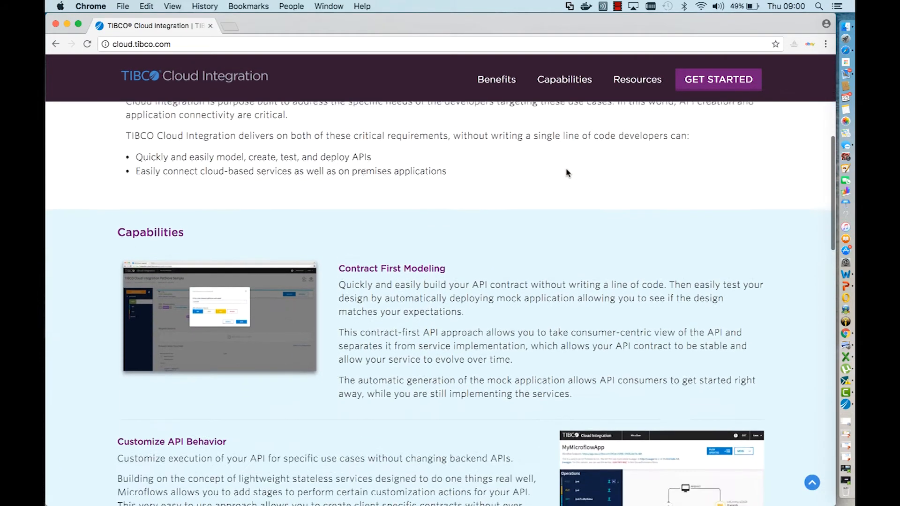
scroll("down", 3)
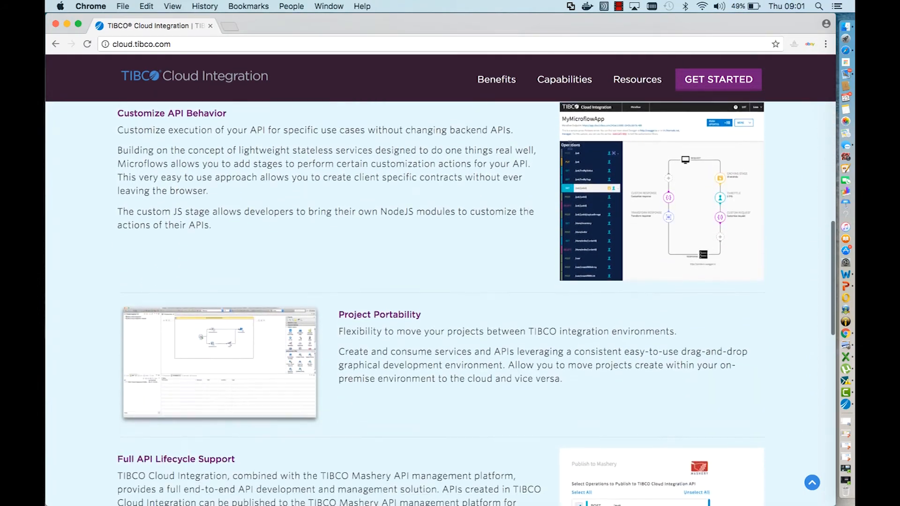
scroll("down", 3)
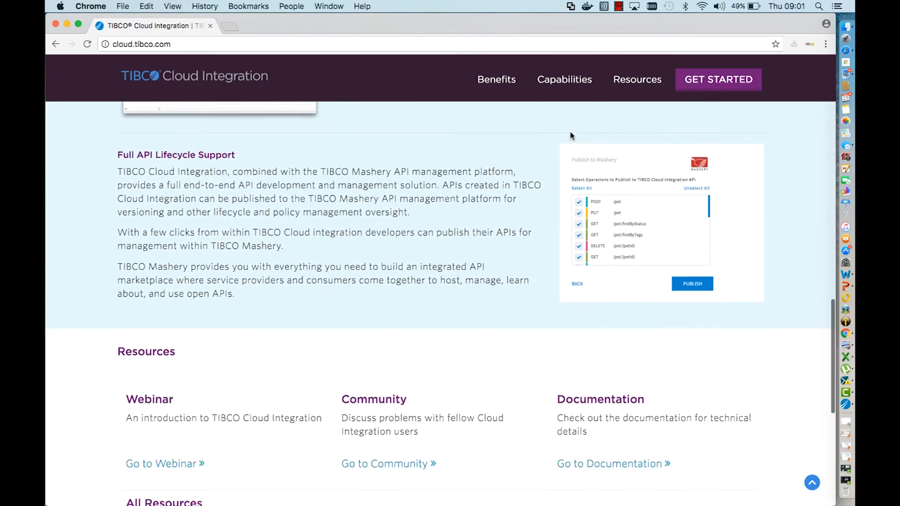
scroll("down", 3)
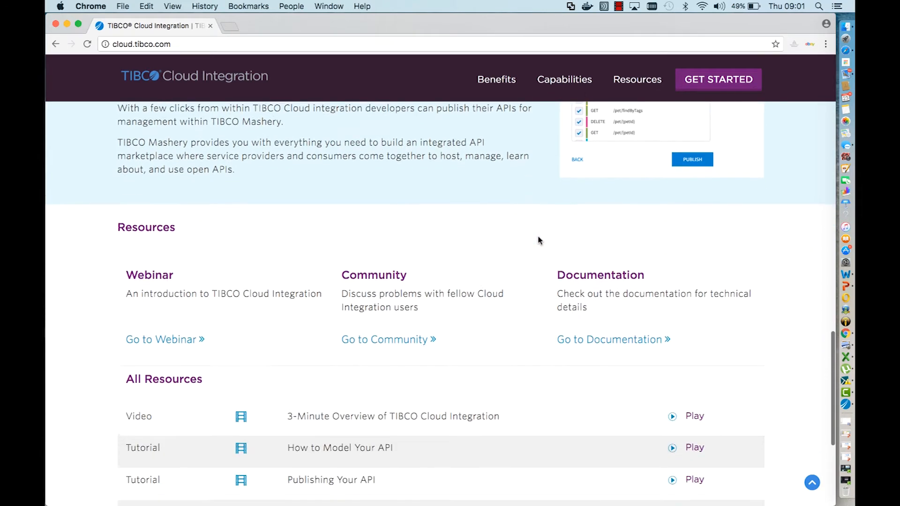
scroll("down", 3)
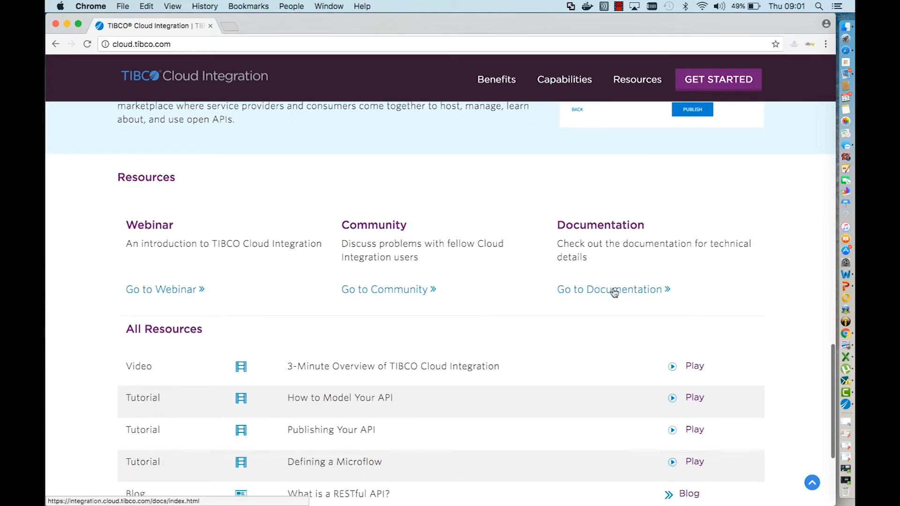
left_click(609, 290)
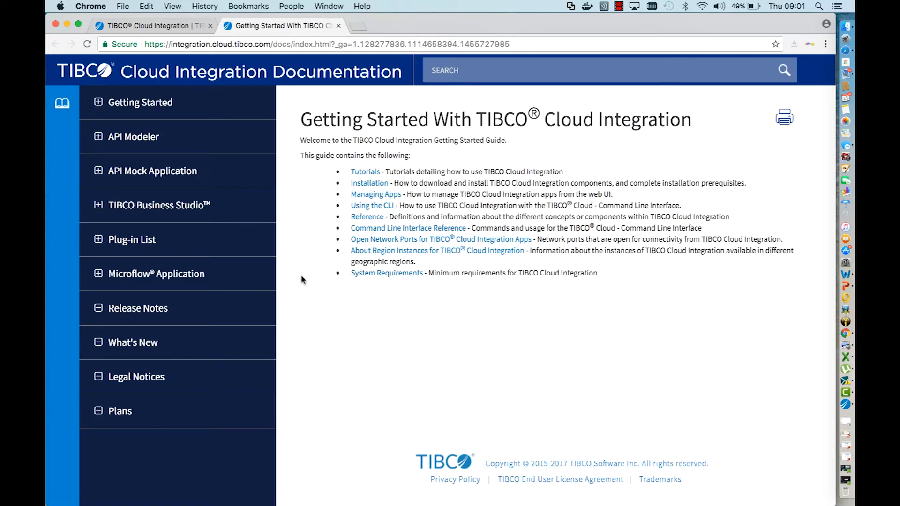
mouse_move(132, 239)
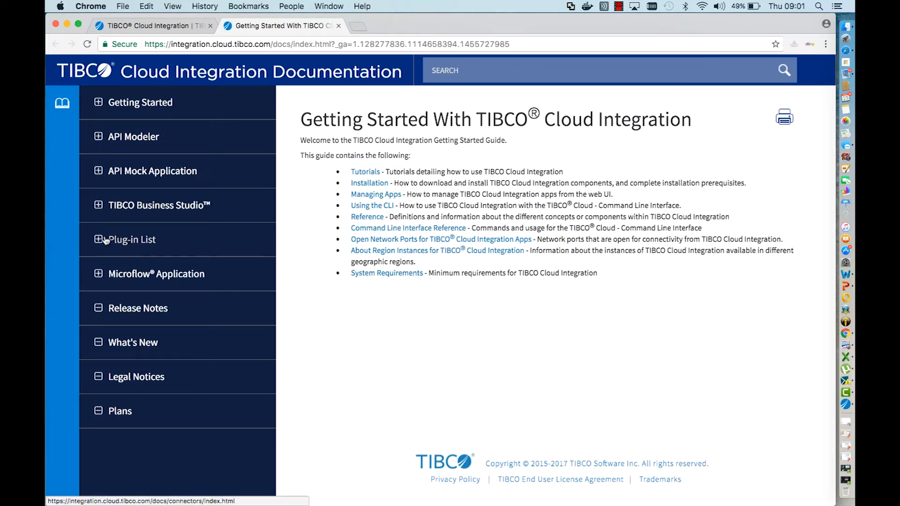
Review the BusinessWorks Plug-in List, then go to the plug-in Installation page.
left_click(132, 239)
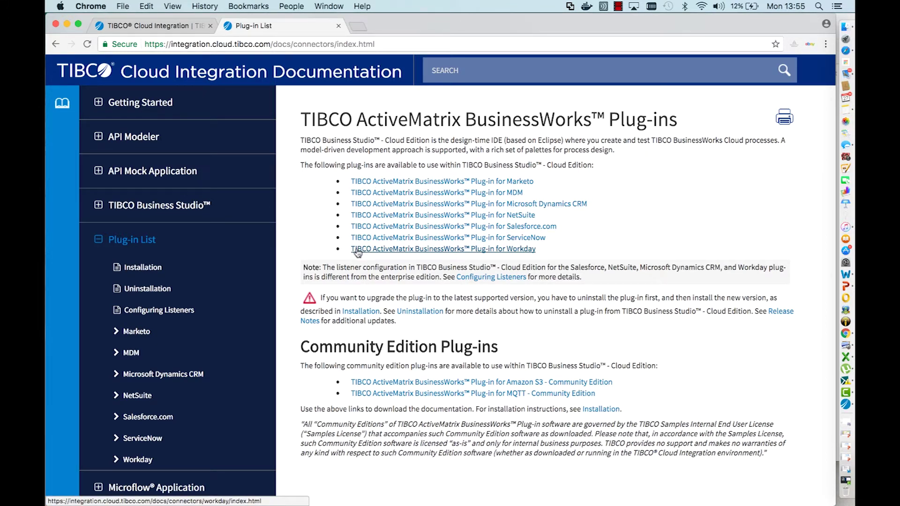
mouse_move(344, 252)
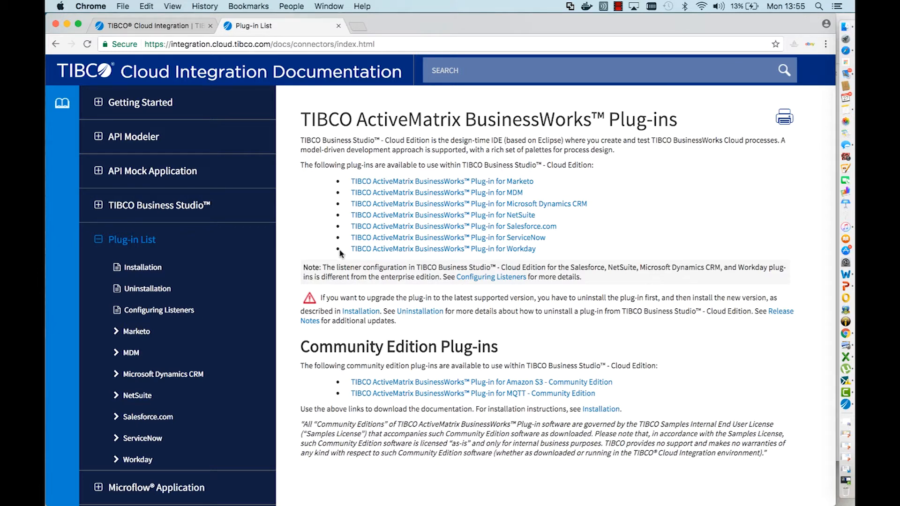
mouse_move(347, 251)
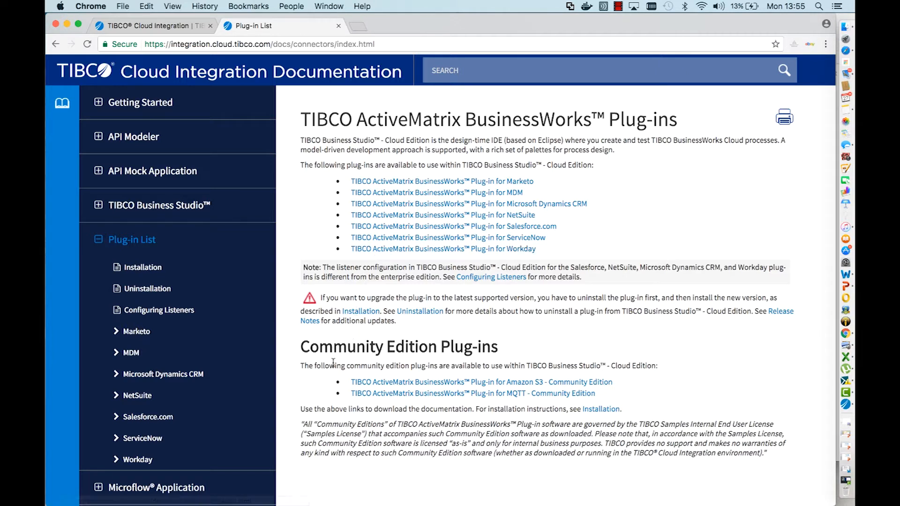
mouse_move(330, 384)
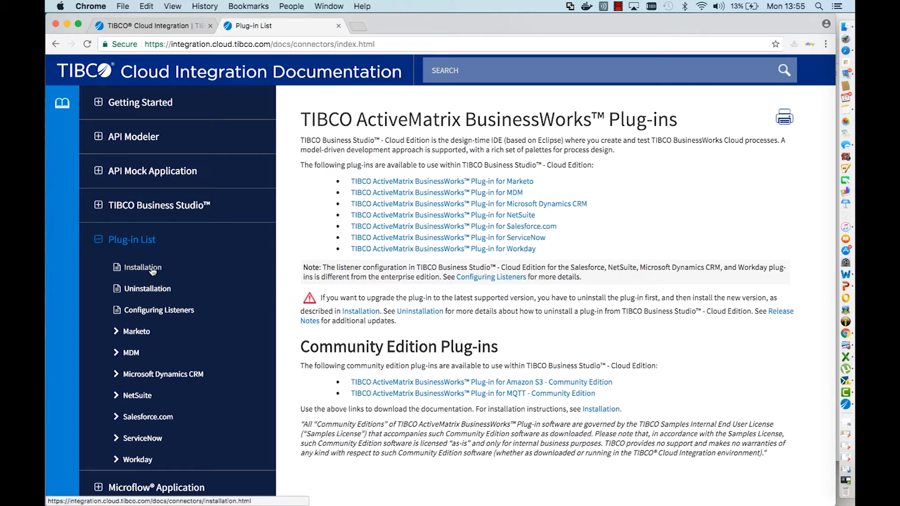
left_click(141, 267)
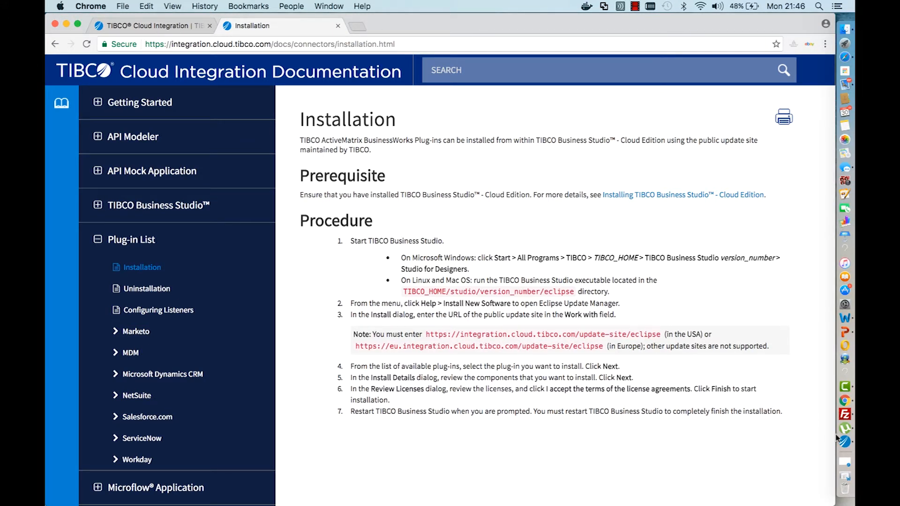
mouse_move(511, 347)
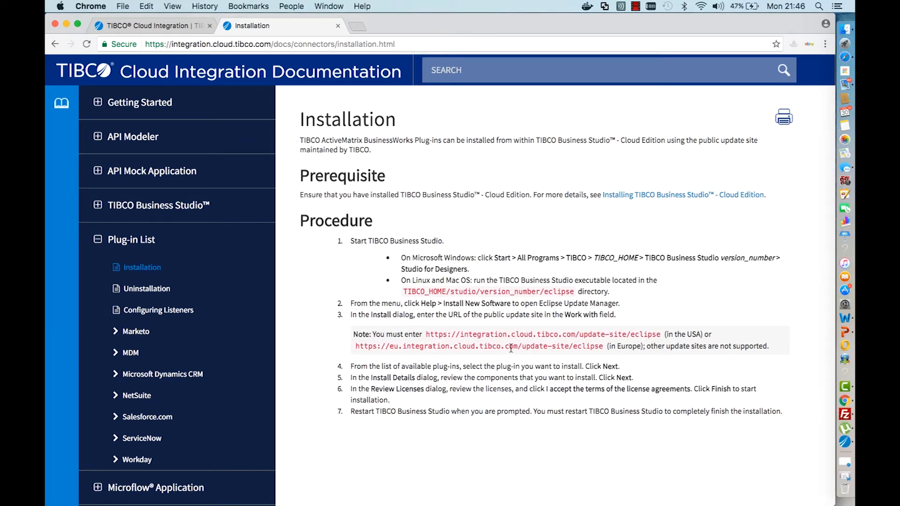
mouse_move(460, 346)
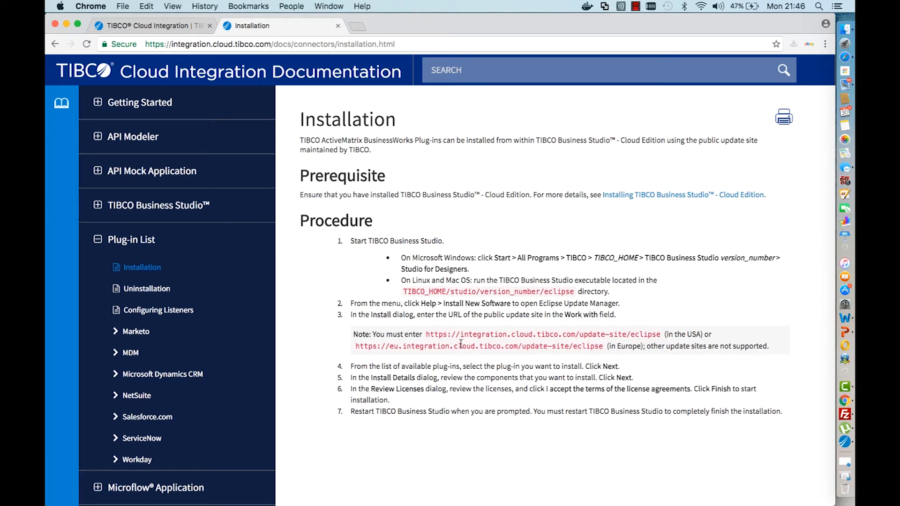
mouse_move(795, 406)
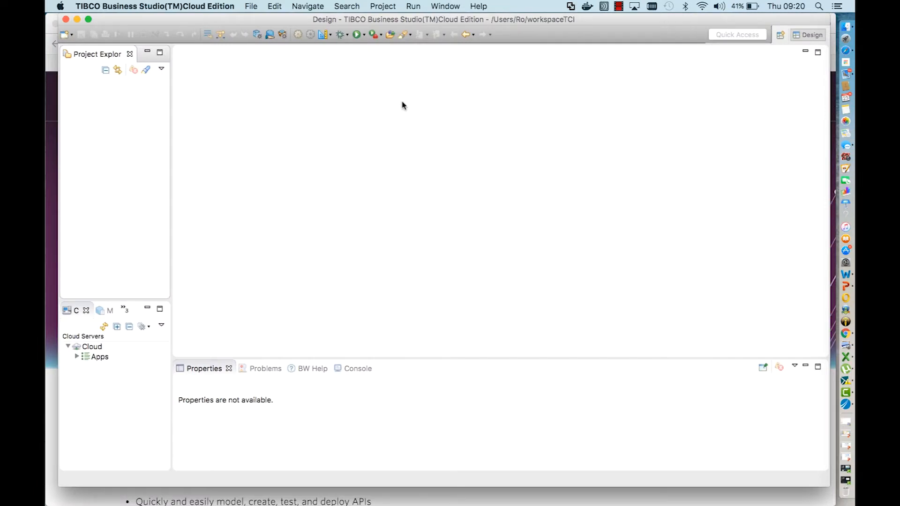
mouse_move(432, 51)
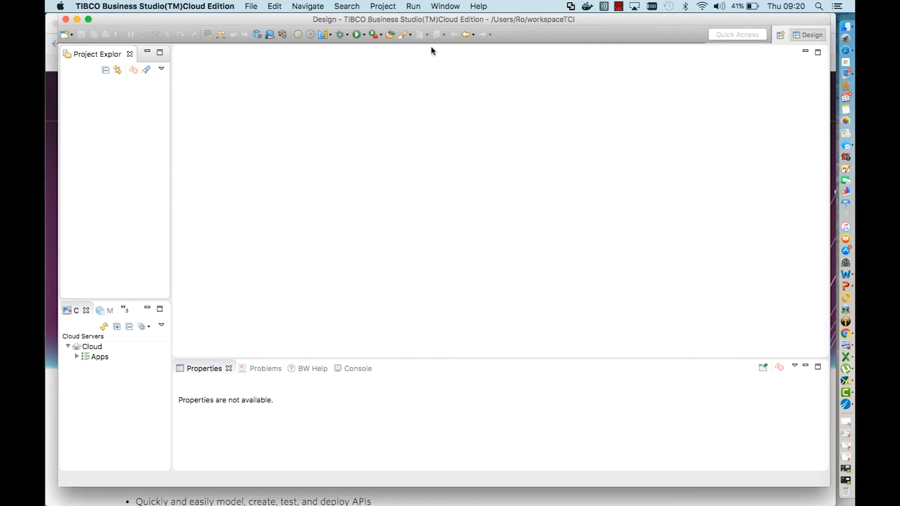
In Help > Install New Software, work with the 'plugins tci' integration.cloud.tibco.com update site.
left_click(478, 6)
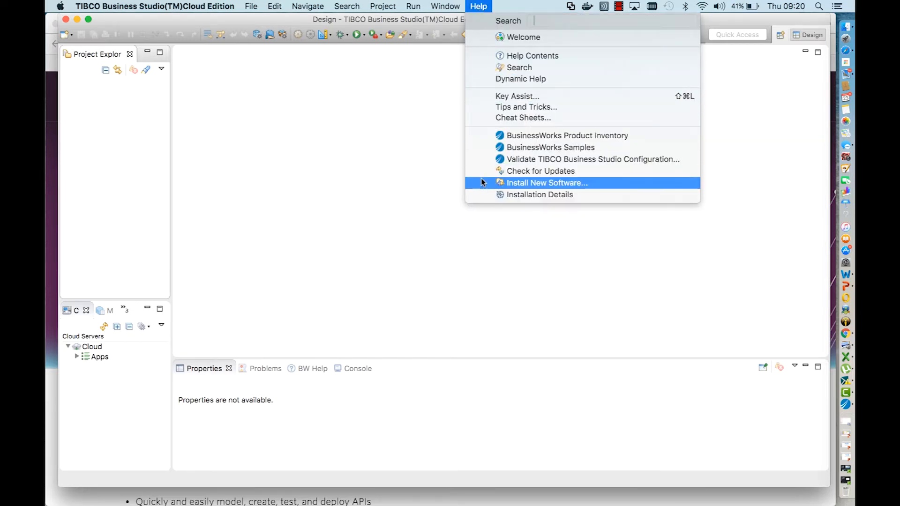
left_click(546, 182)
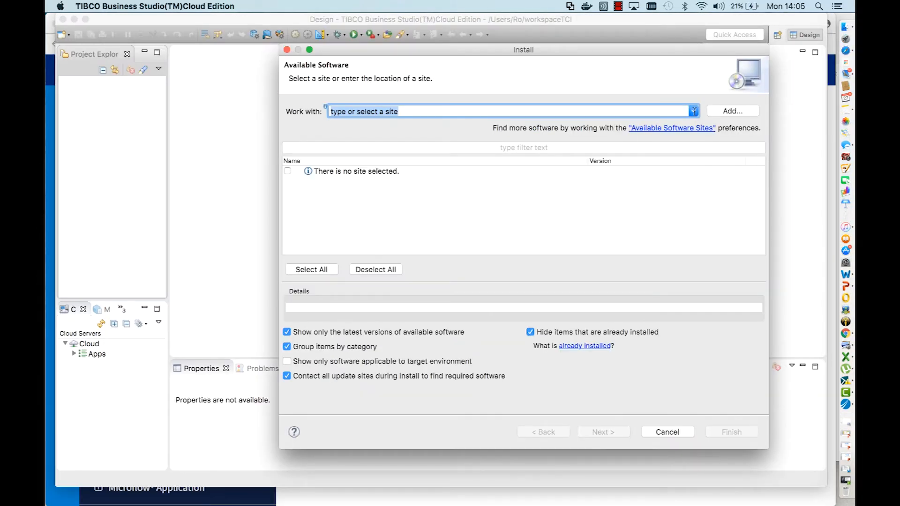
left_click(693, 112)
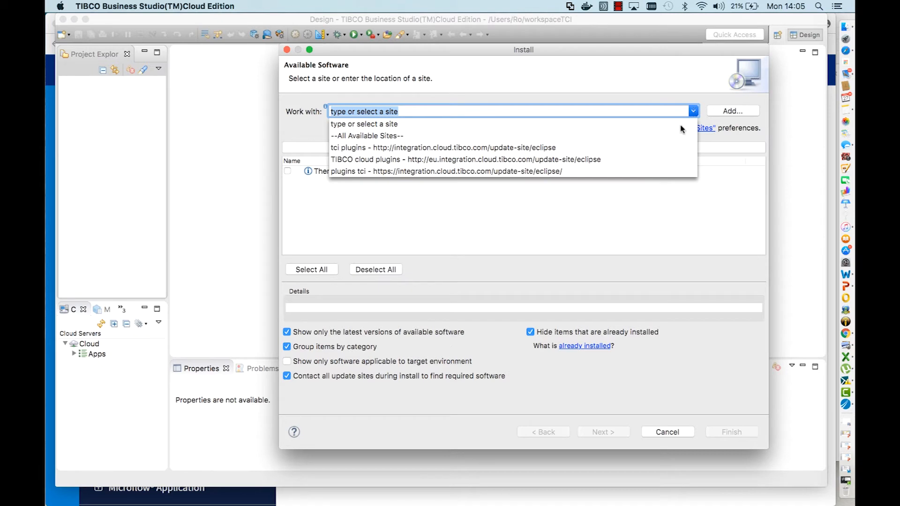
mouse_move(604, 175)
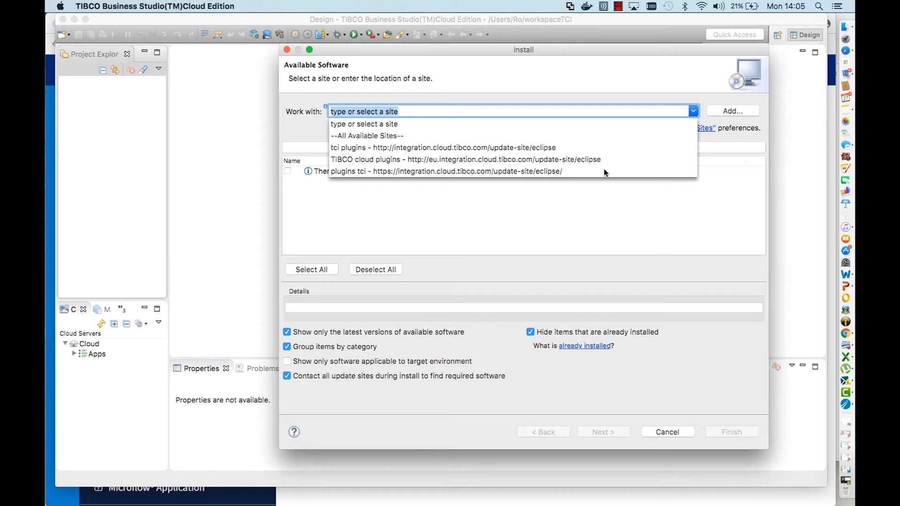
left_click(446, 171)
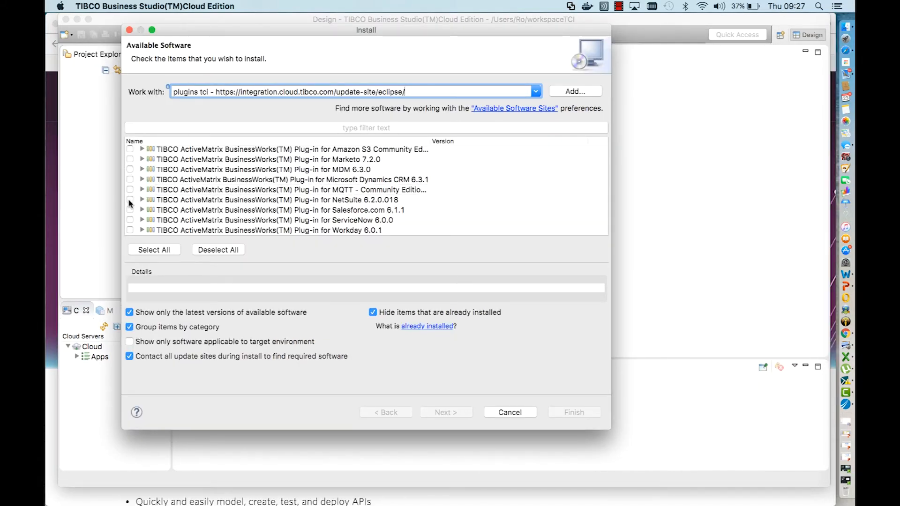
Select the Workday plug-in, accept its licence agreement and finish the installation.
left_click(129, 230)
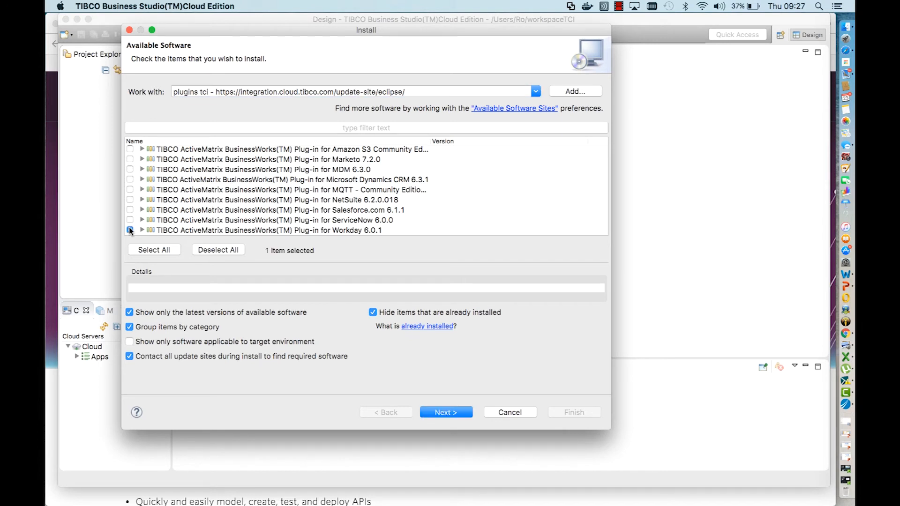
left_click(445, 412)
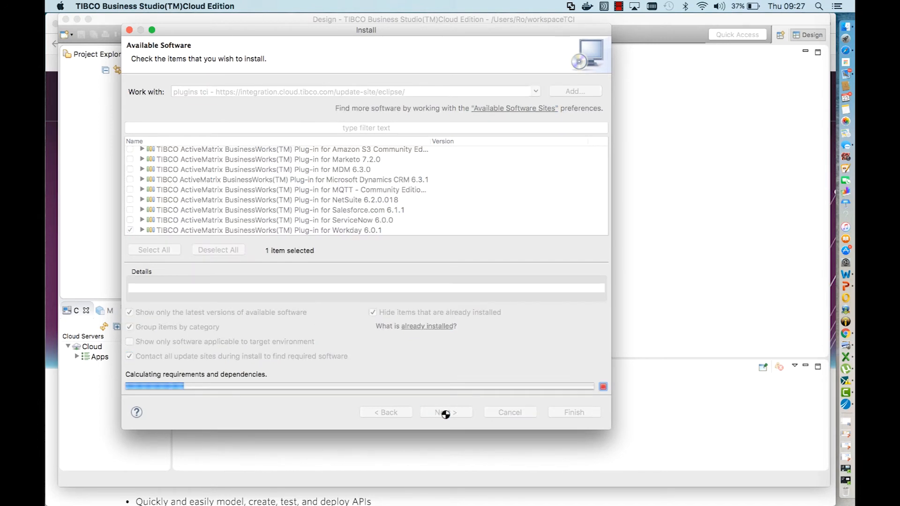
left_click(445, 413)
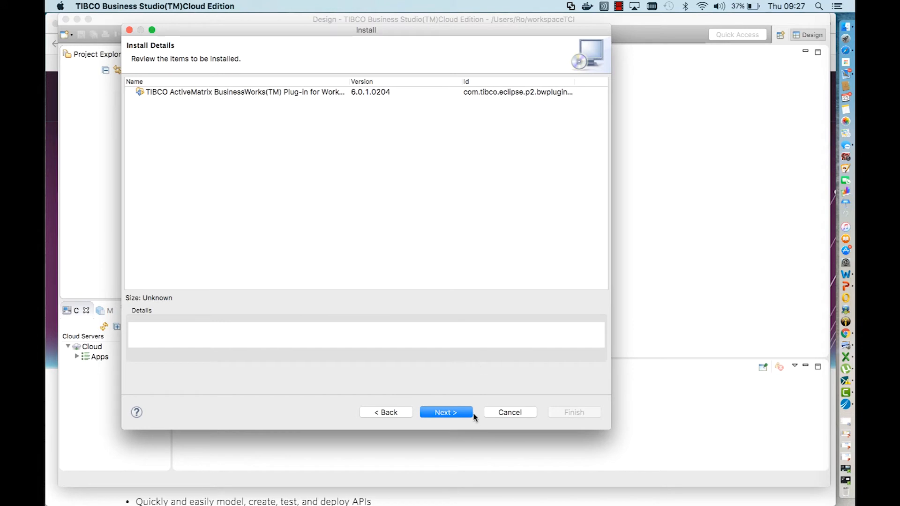
left_click(446, 413)
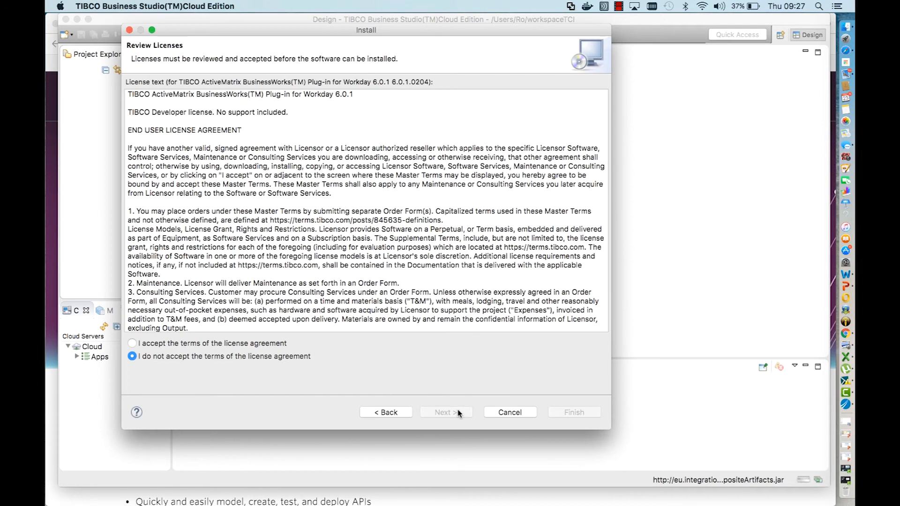
left_click(132, 343)
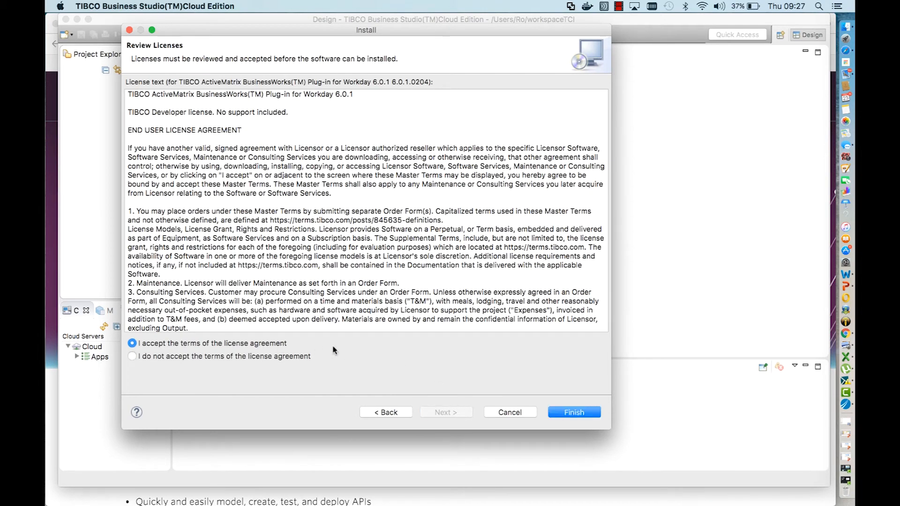
left_click(574, 413)
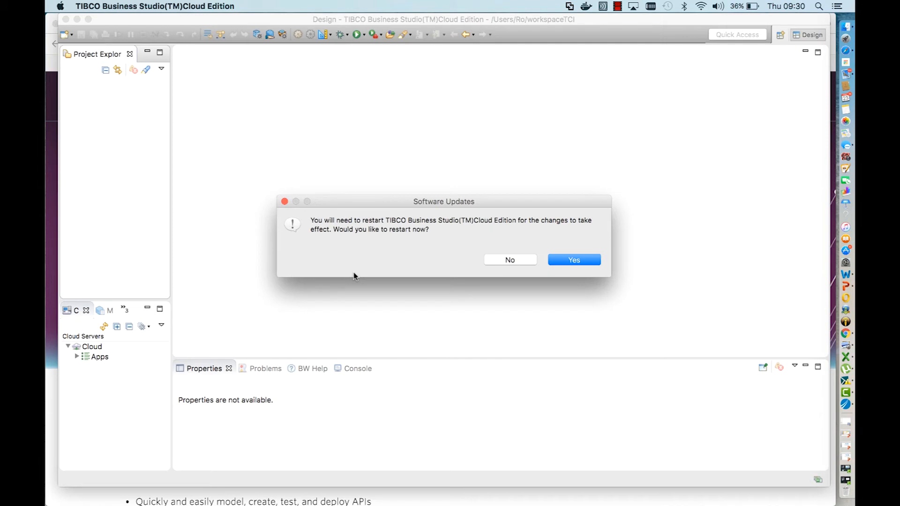
mouse_move(422, 255)
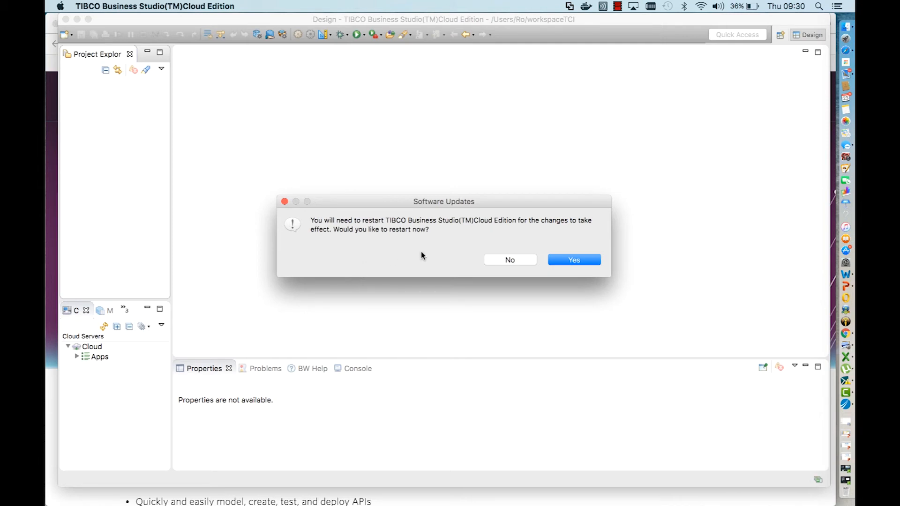
mouse_move(465, 248)
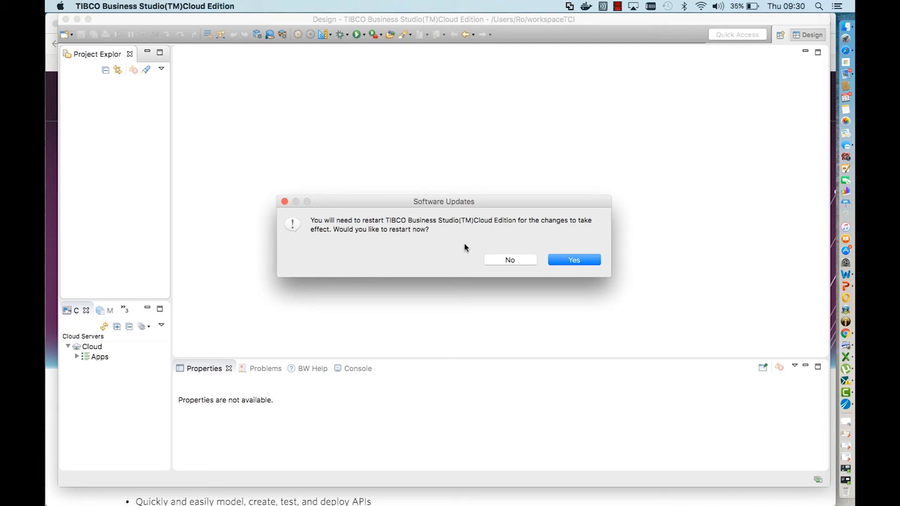
Confirm Yes in the Software Updates prompt to restart the studio.
left_click(574, 260)
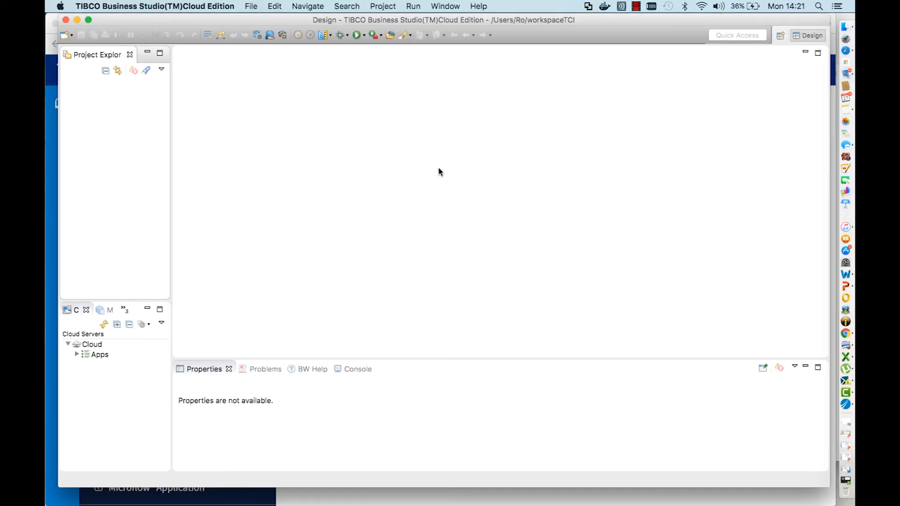
mouse_move(462, 119)
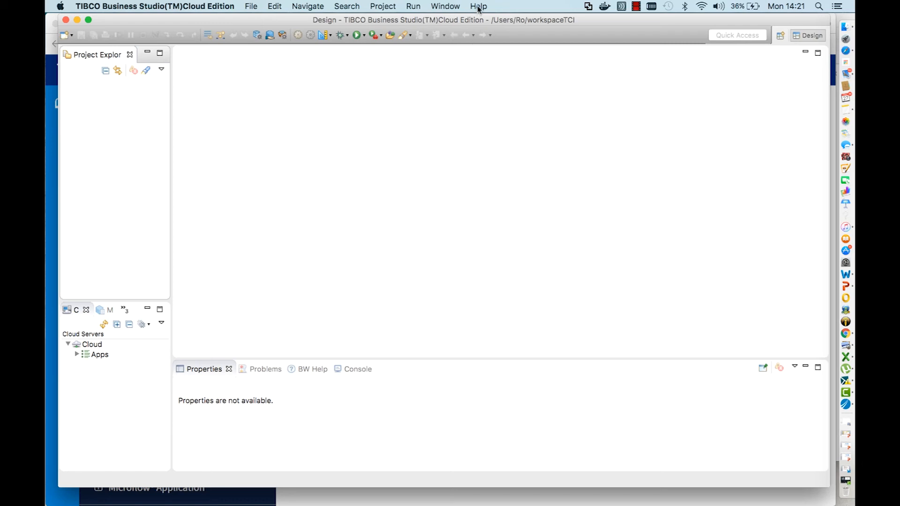
Run Help > Check for Updates, accept the Salesforce.com plug-in licence and finish the update.
left_click(478, 7)
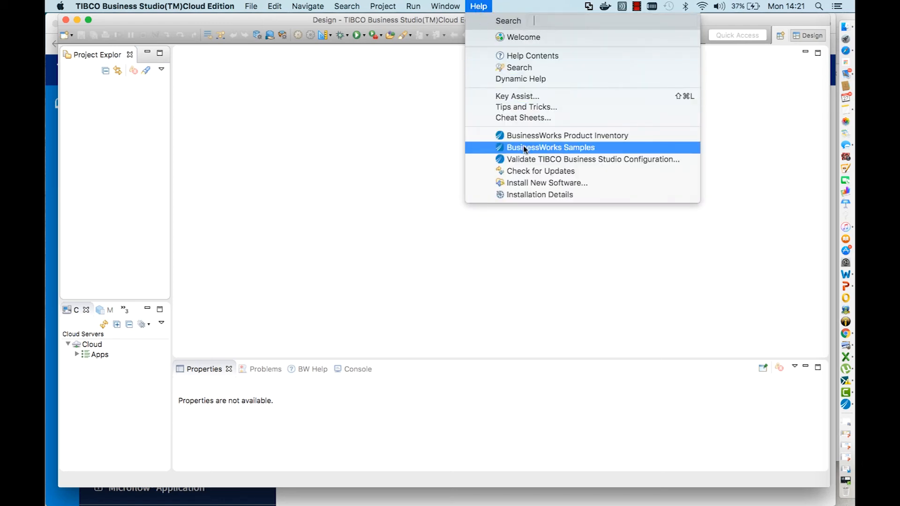
left_click(549, 148)
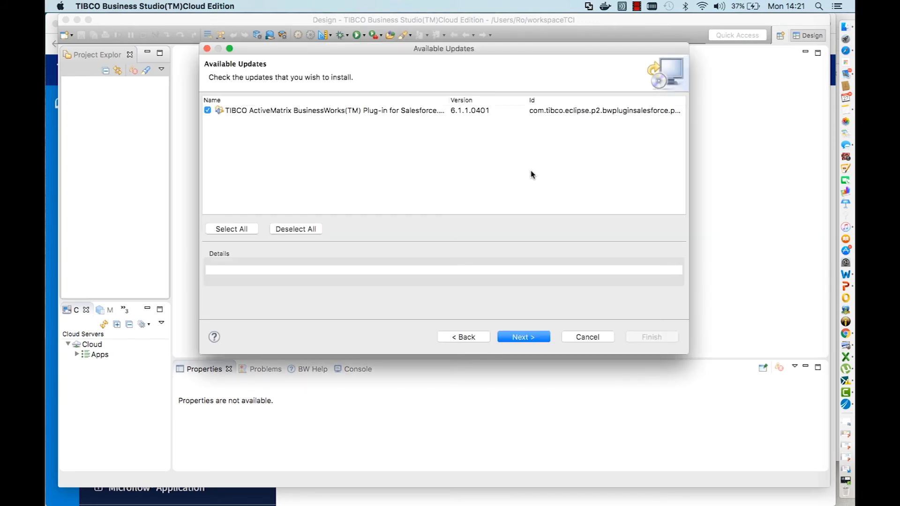
mouse_move(419, 137)
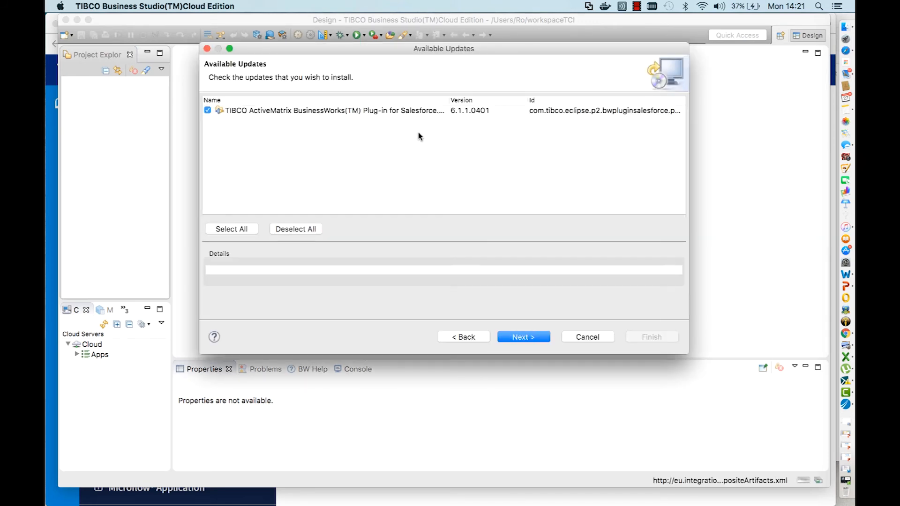
left_click(523, 337)
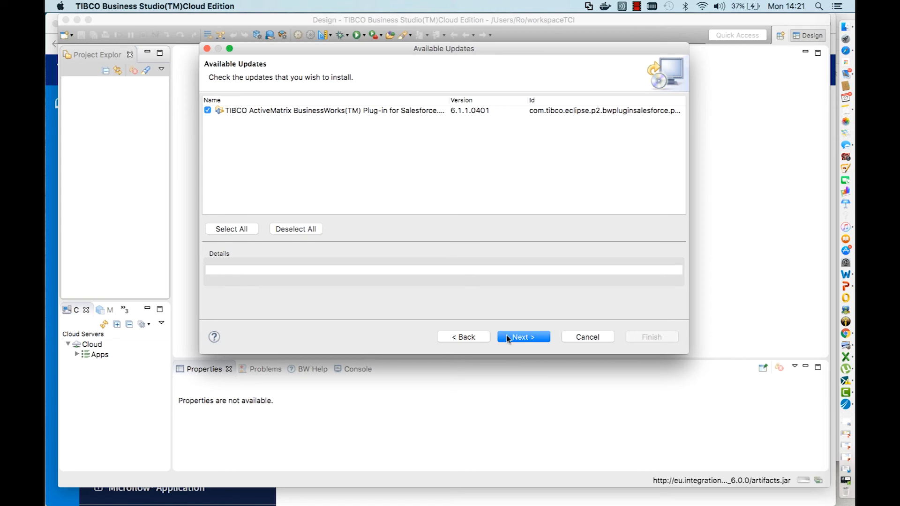
left_click(522, 337)
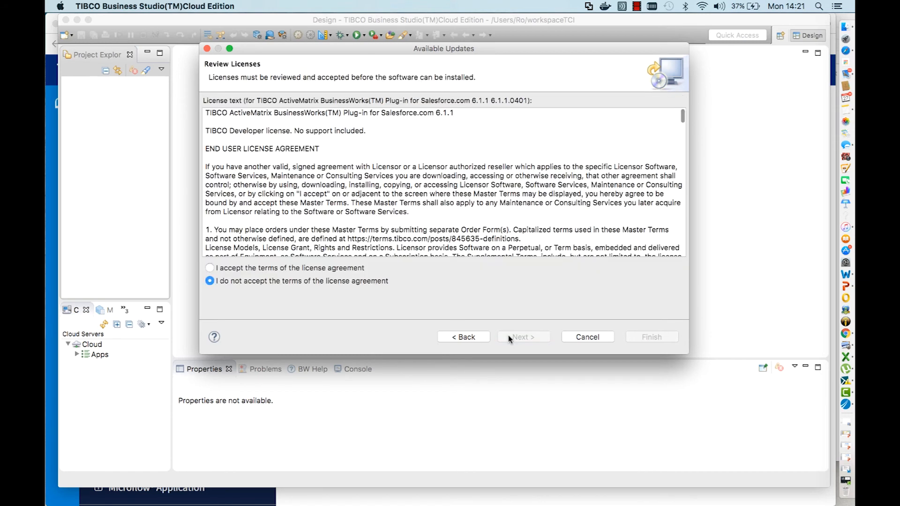
left_click(209, 267)
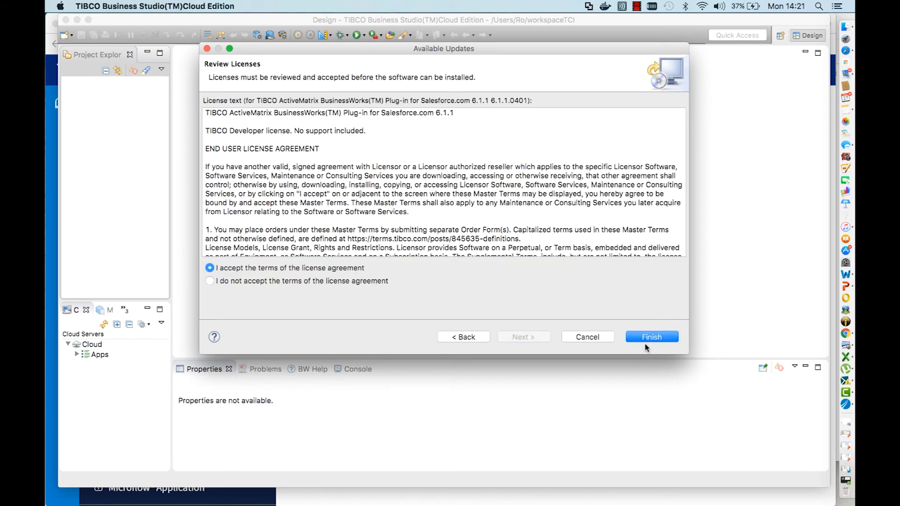
left_click(652, 336)
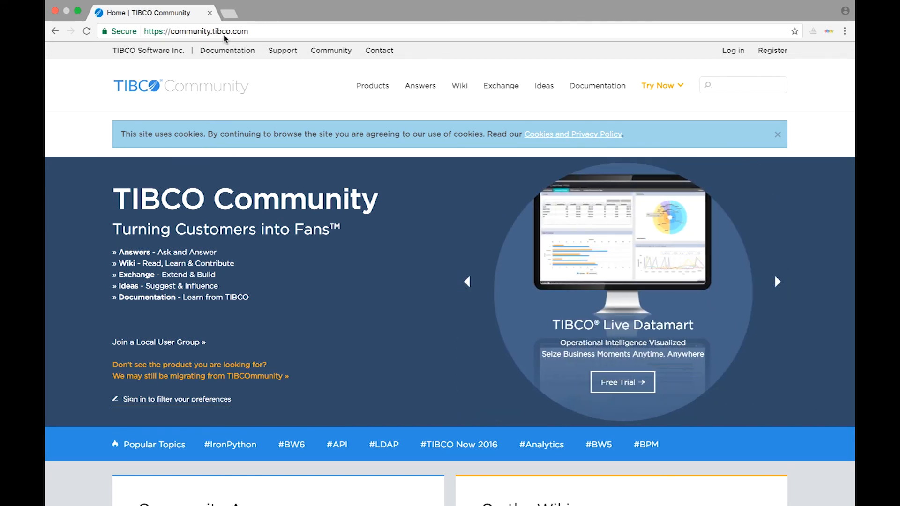
Browse the featured products carousel on the TIBCO Community home page.
left_click(777, 282)
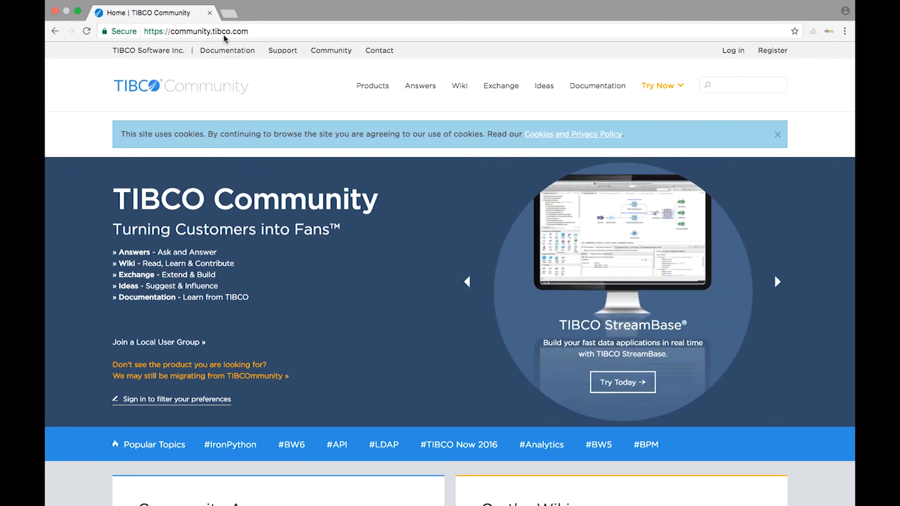
left_click(778, 282)
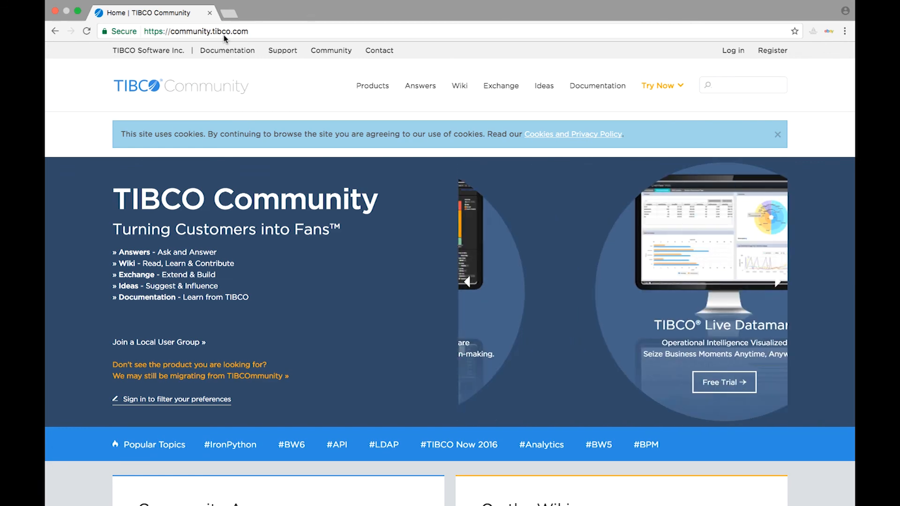